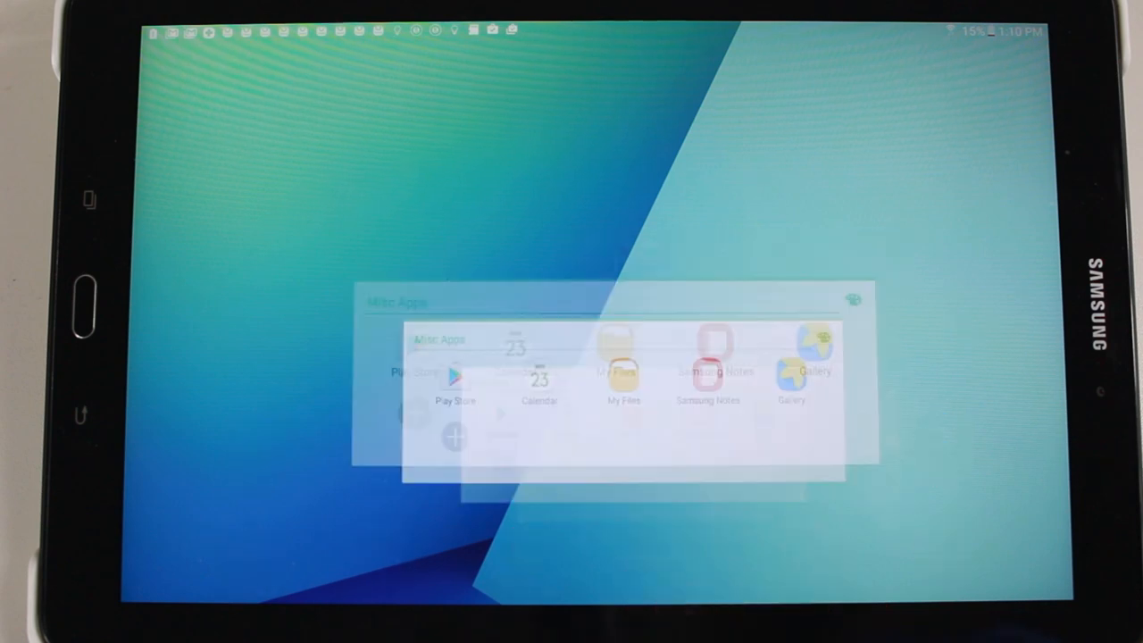
- Find the Google Home app in Play Store by searching "google home"
left_click(454, 379)
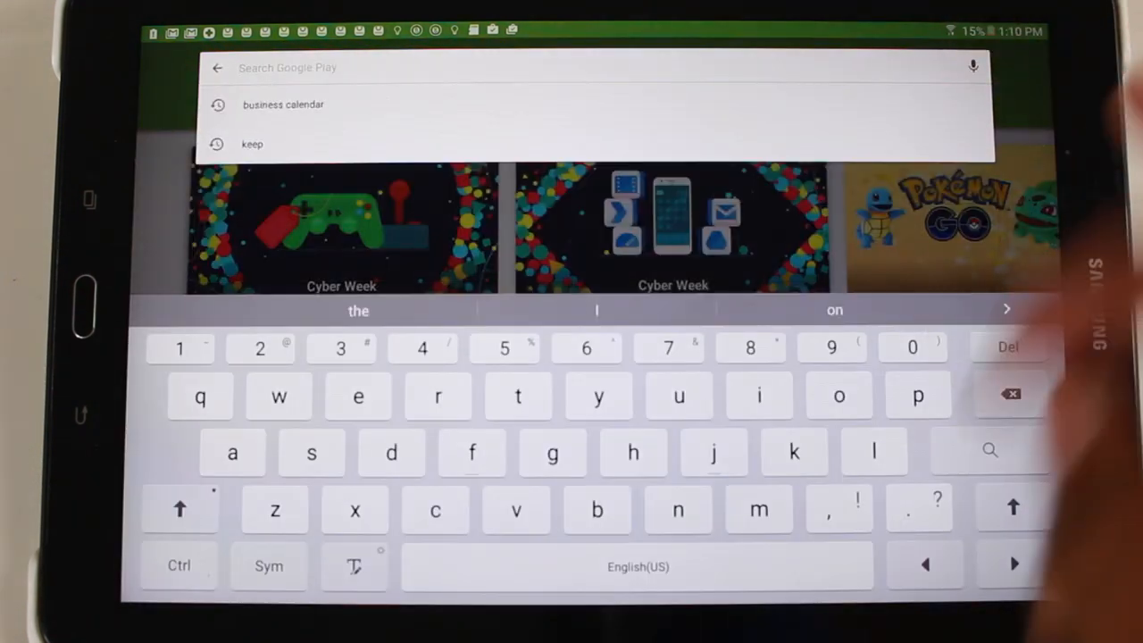
type("google")
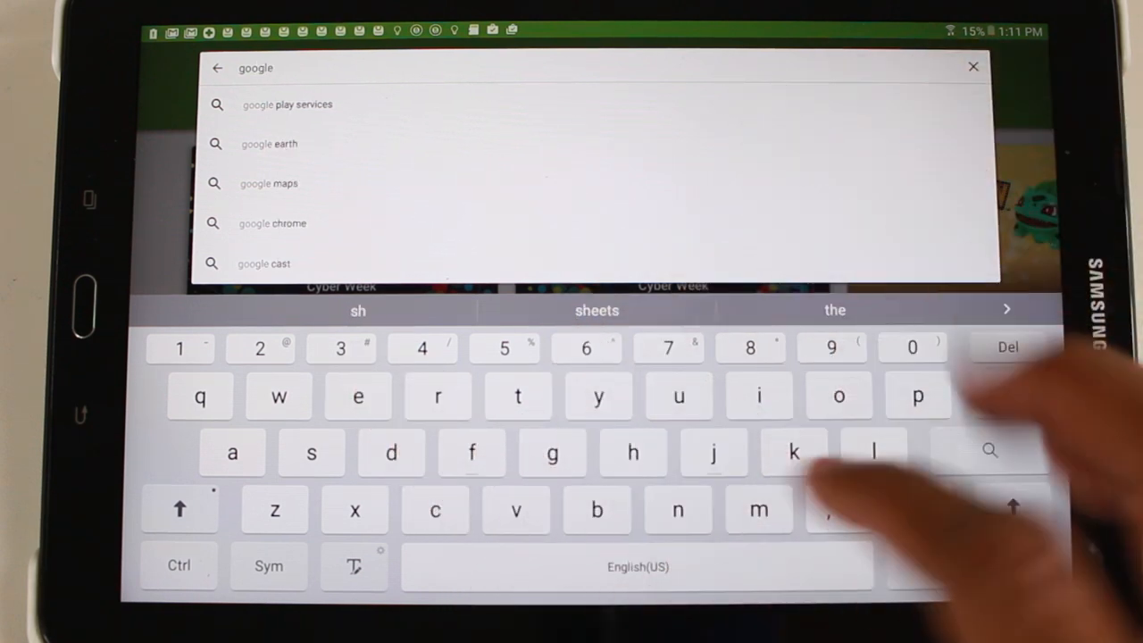
type("home")
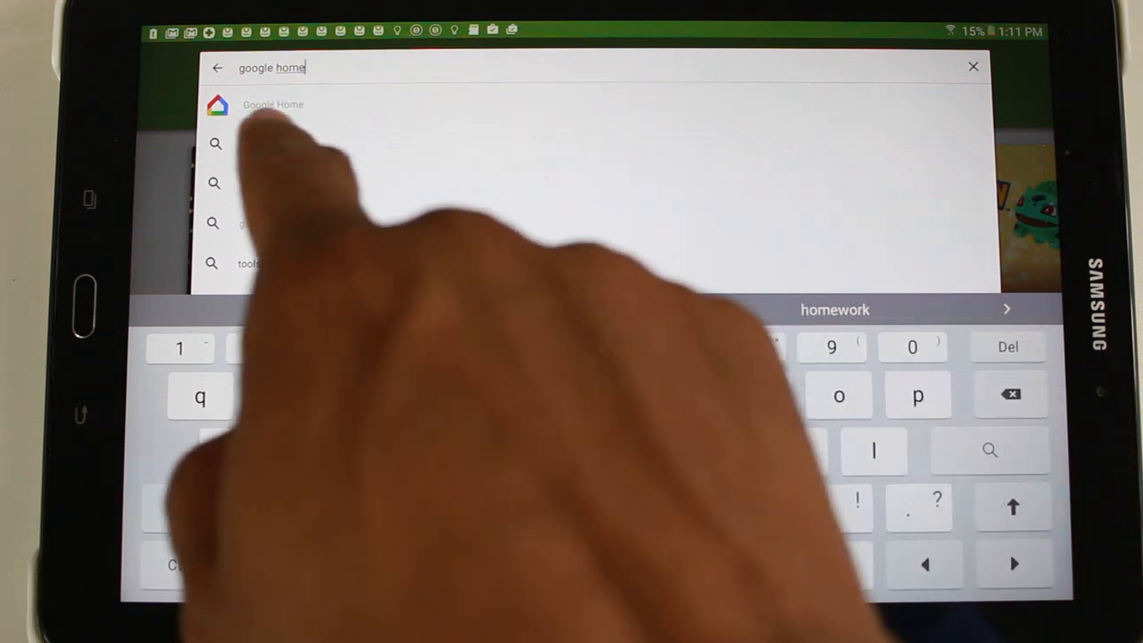
left_click(271, 103)
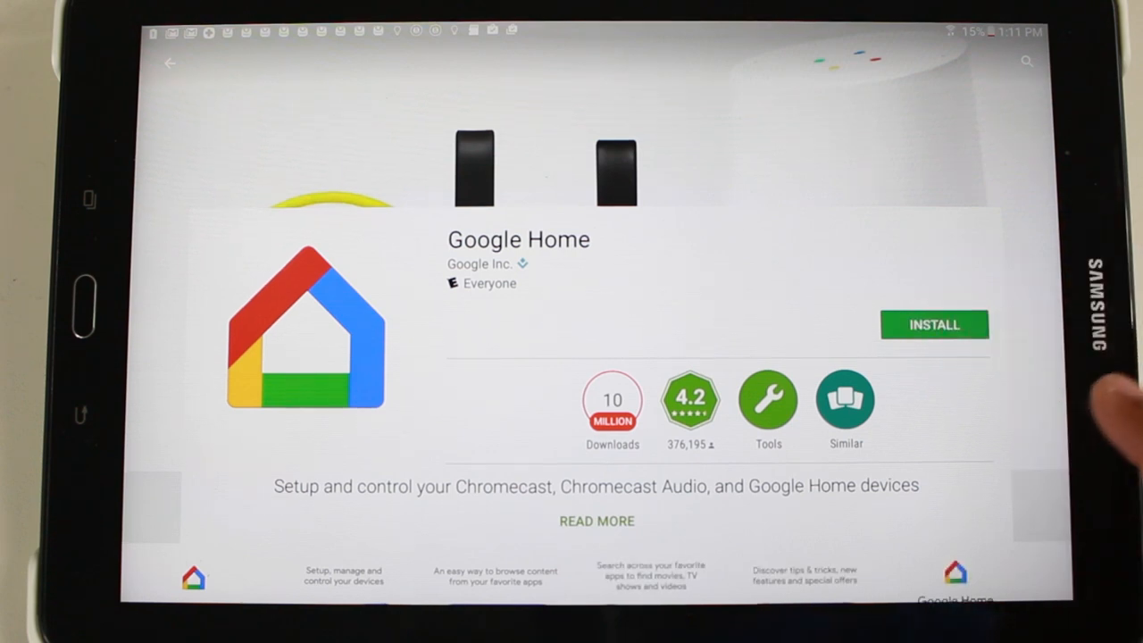
- Install Google Home and launch it once installation finishes
left_click(934, 325)
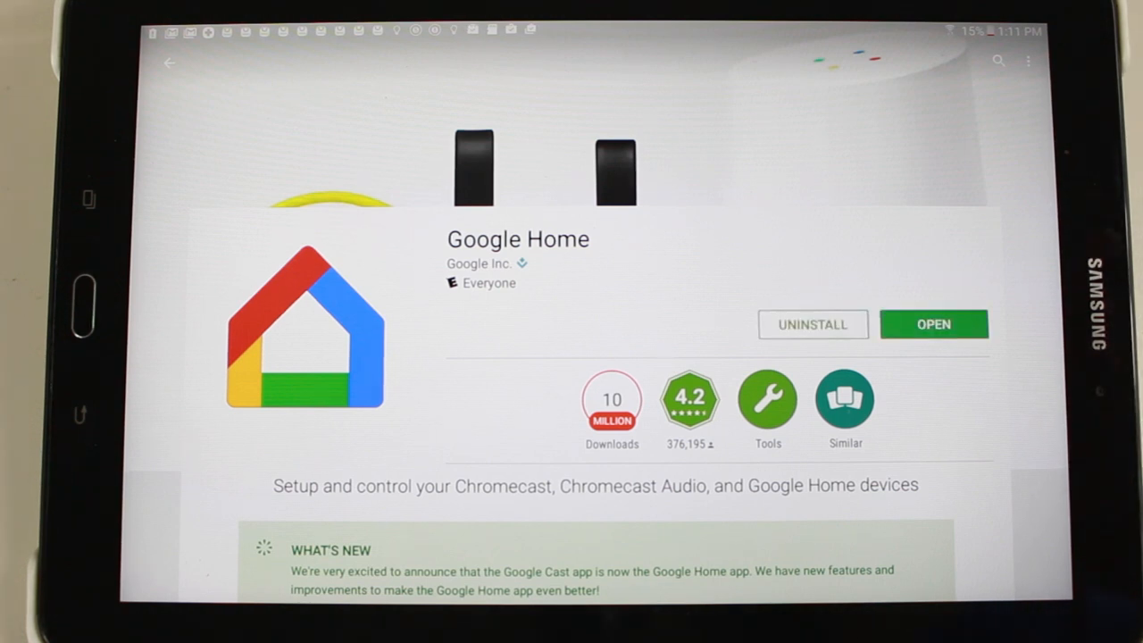
left_click(932, 325)
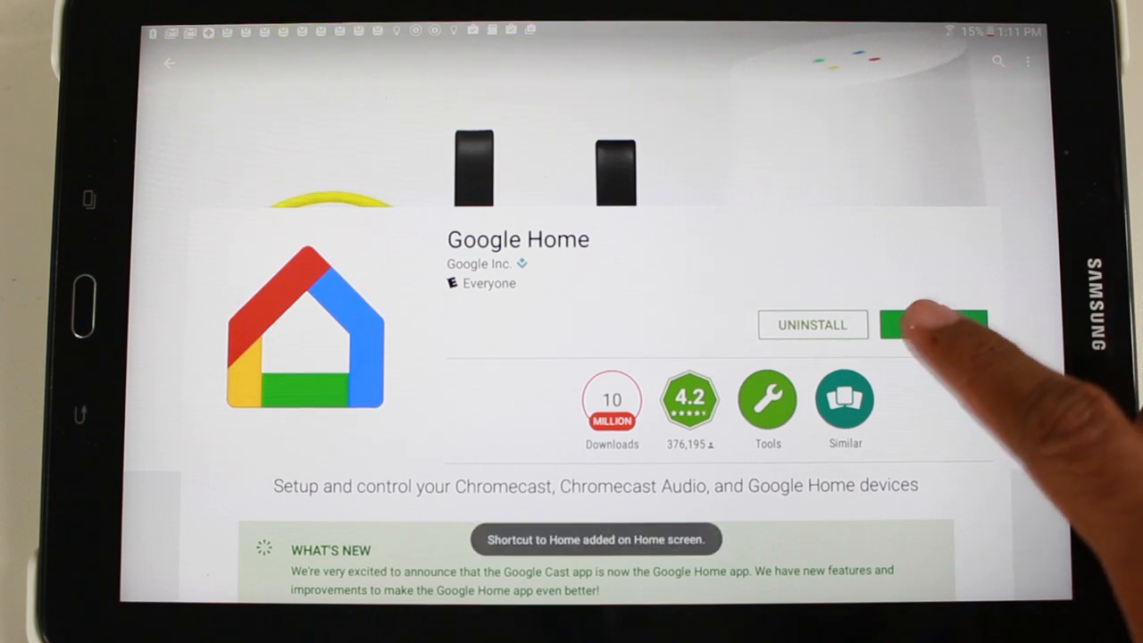
- Begin Google Home setup and switch on device Location from its settings prompt
left_click(935, 325)
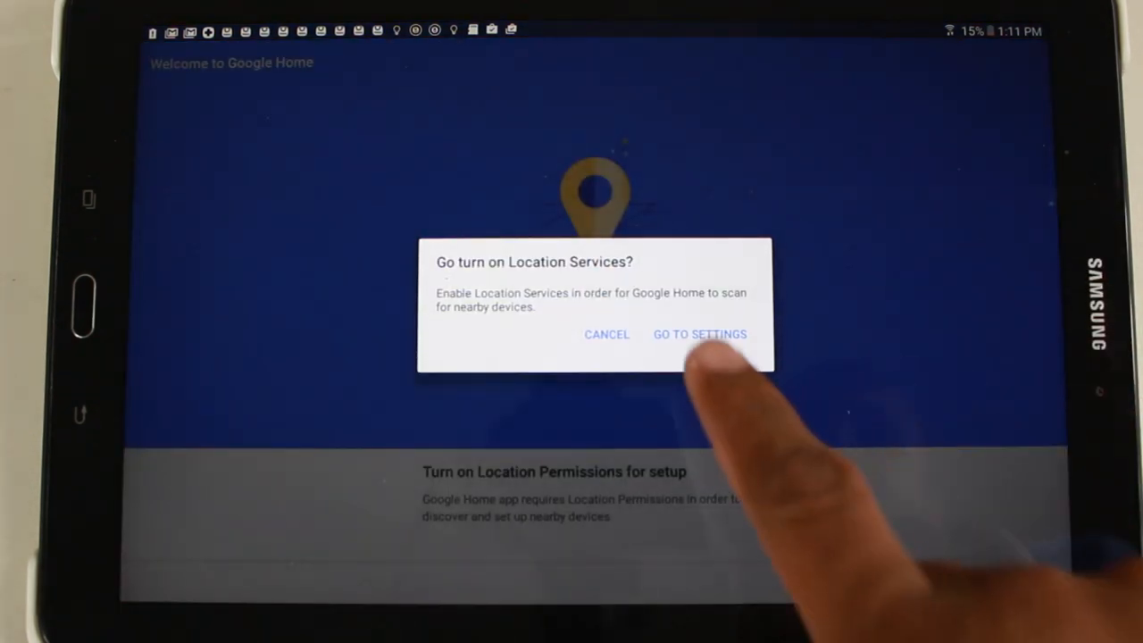
left_click(700, 334)
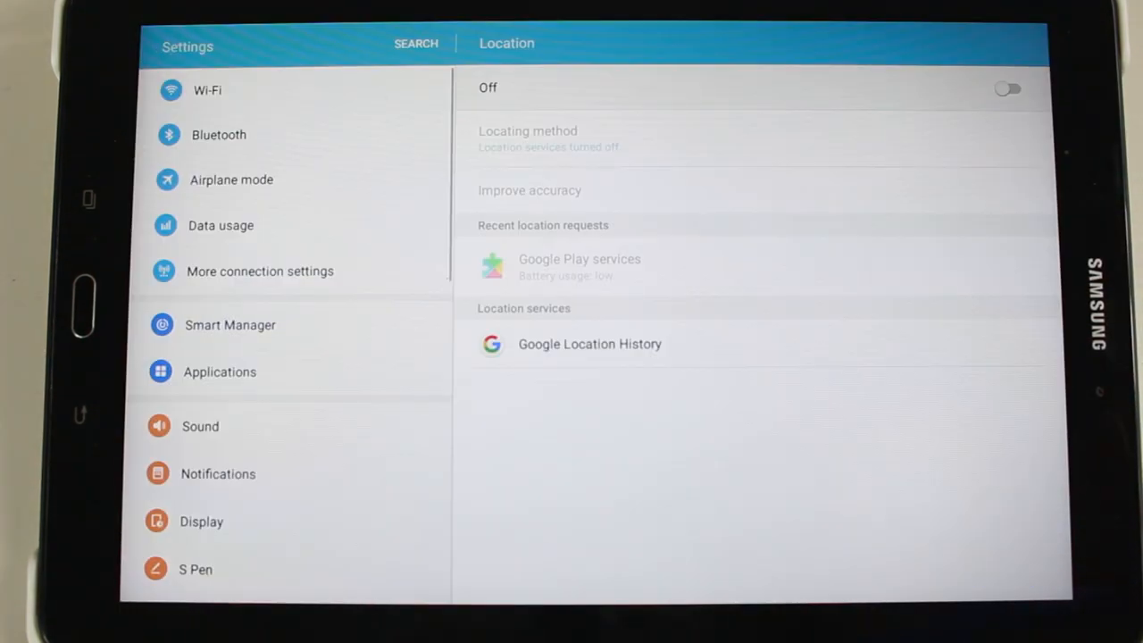
left_click(1007, 89)
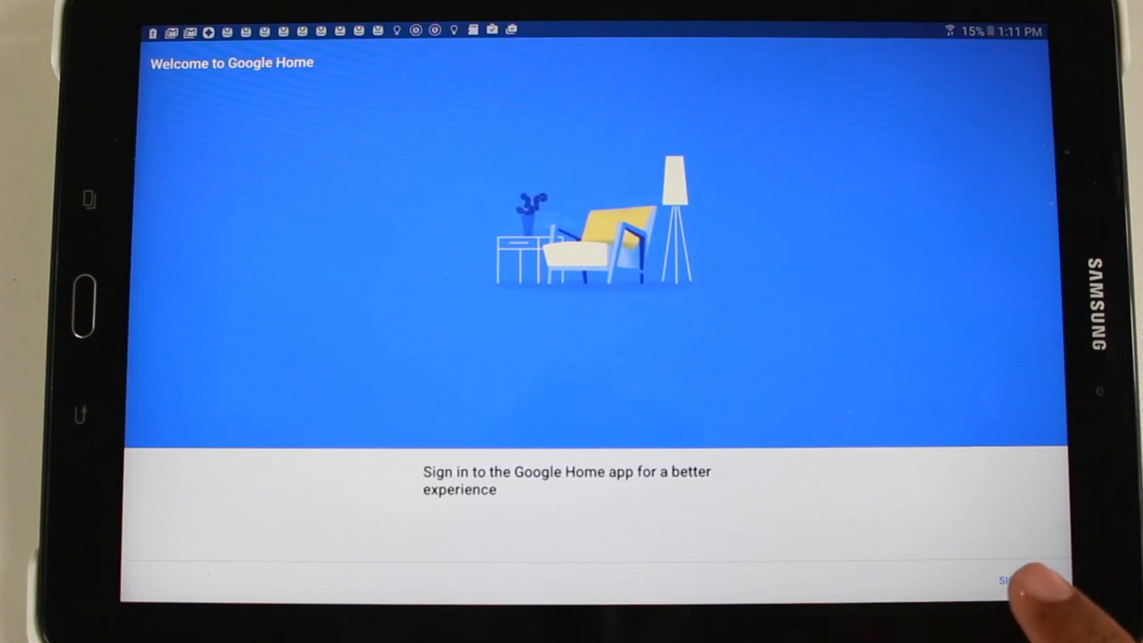
- Sign in to Google Home with the suggested Google account
left_click(1009, 578)
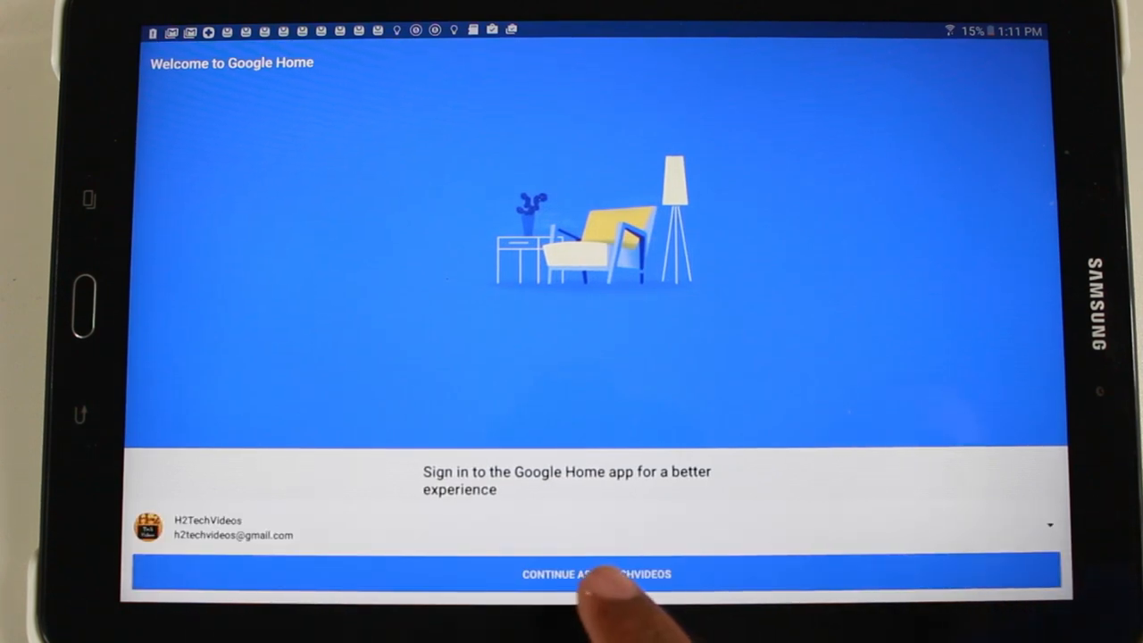
left_click(597, 574)
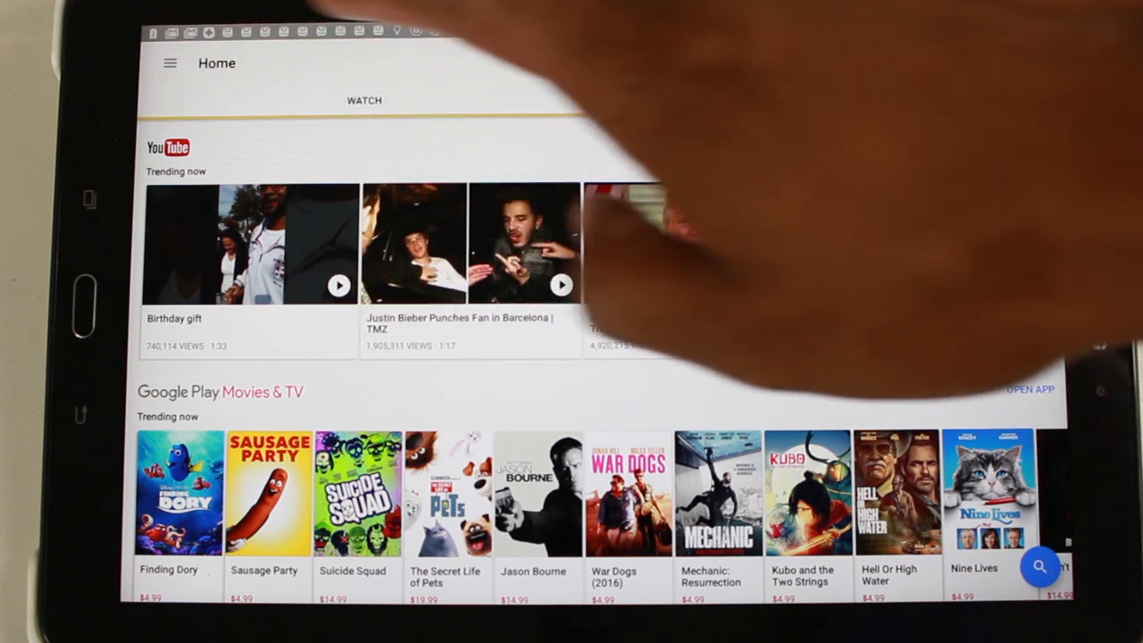
- Reach Cast screen / audio from the side menu, accept the warning, and list cast devices
left_click(170, 64)
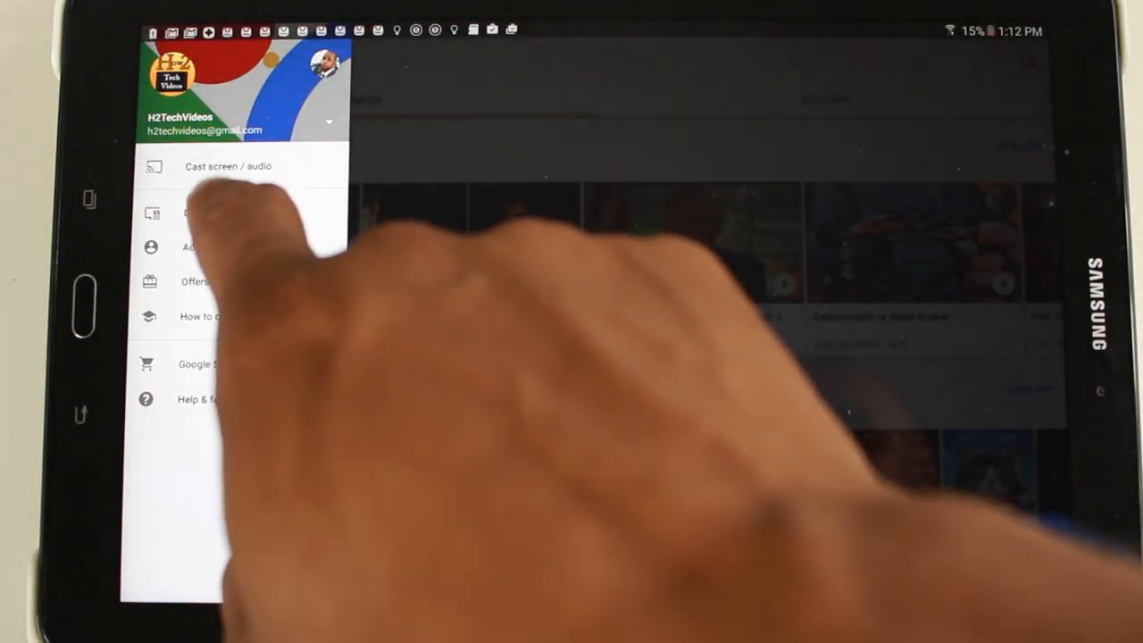
left_click(225, 166)
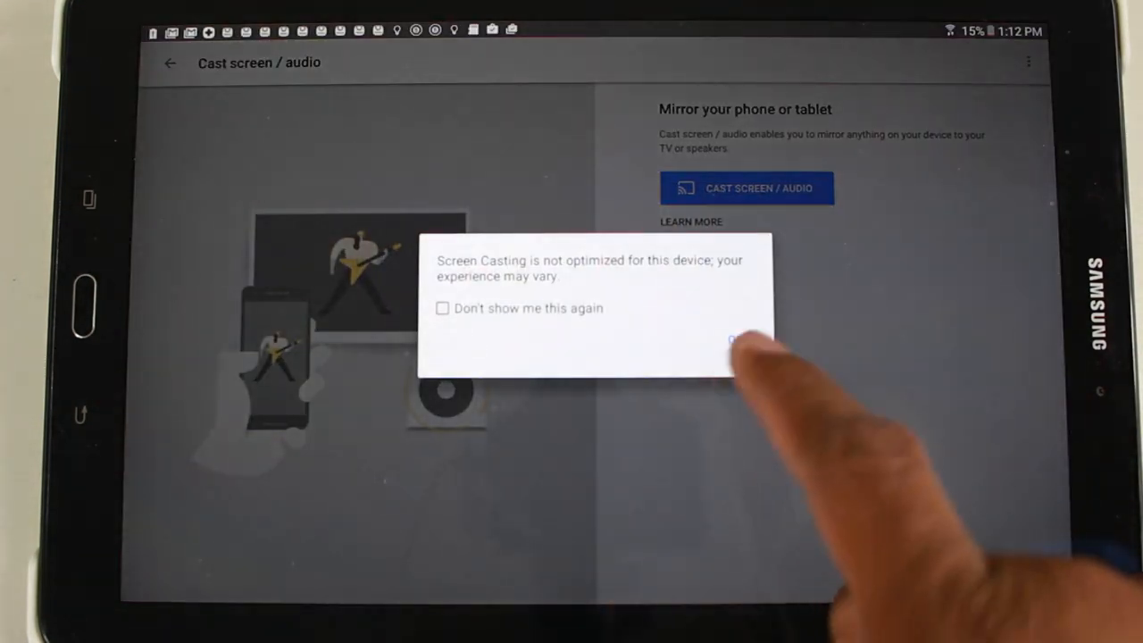
left_click(736, 343)
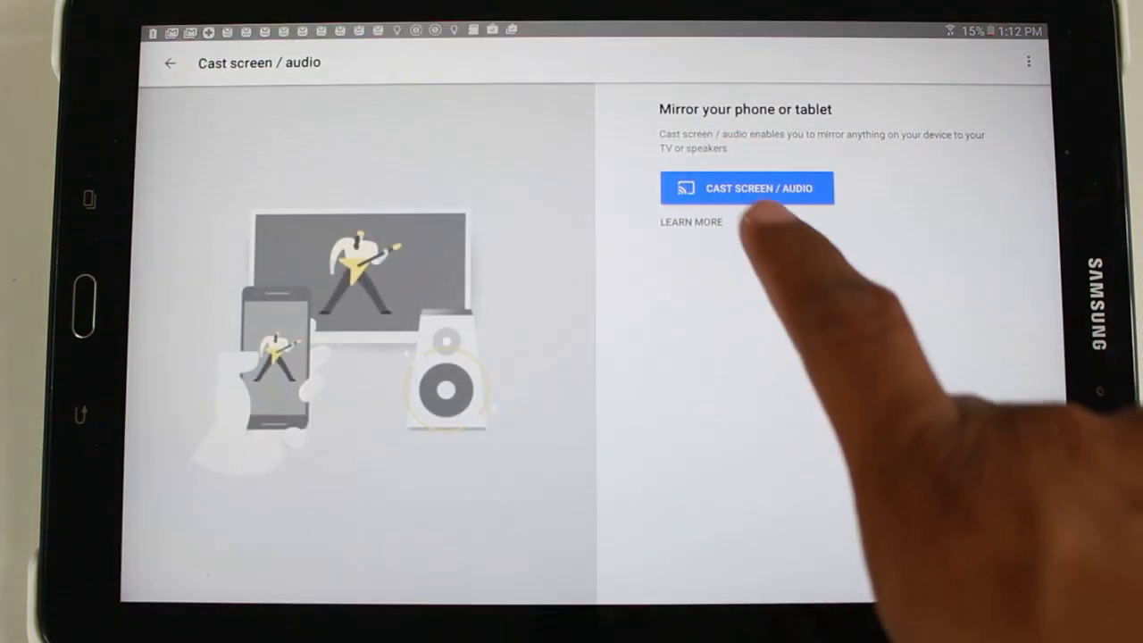
left_click(748, 187)
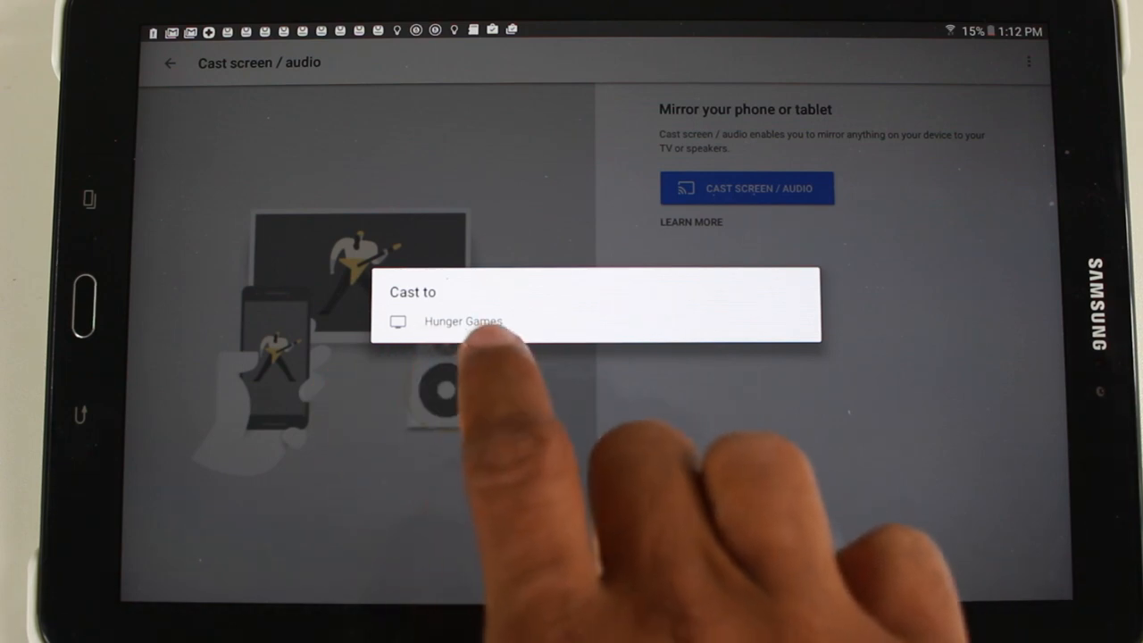
- Mirror the tablet screen to the Hunger Games TV
left_click(463, 322)
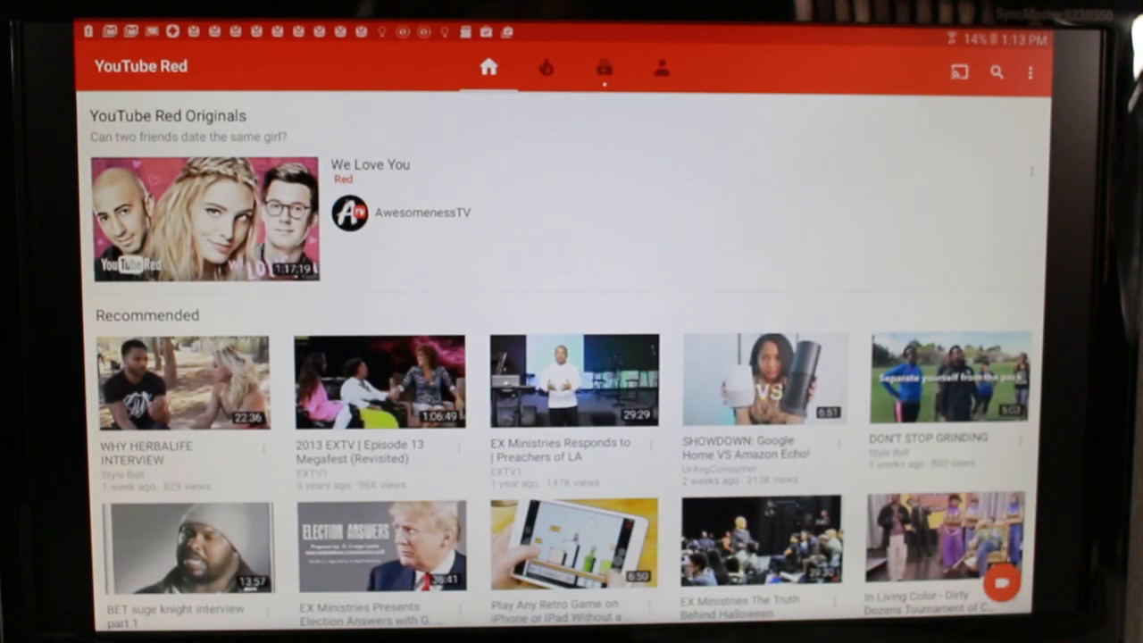
- Launch YouTube from the app list and play the Cars 3 Official US Teaser Trailer on the TV
left_click(547, 68)
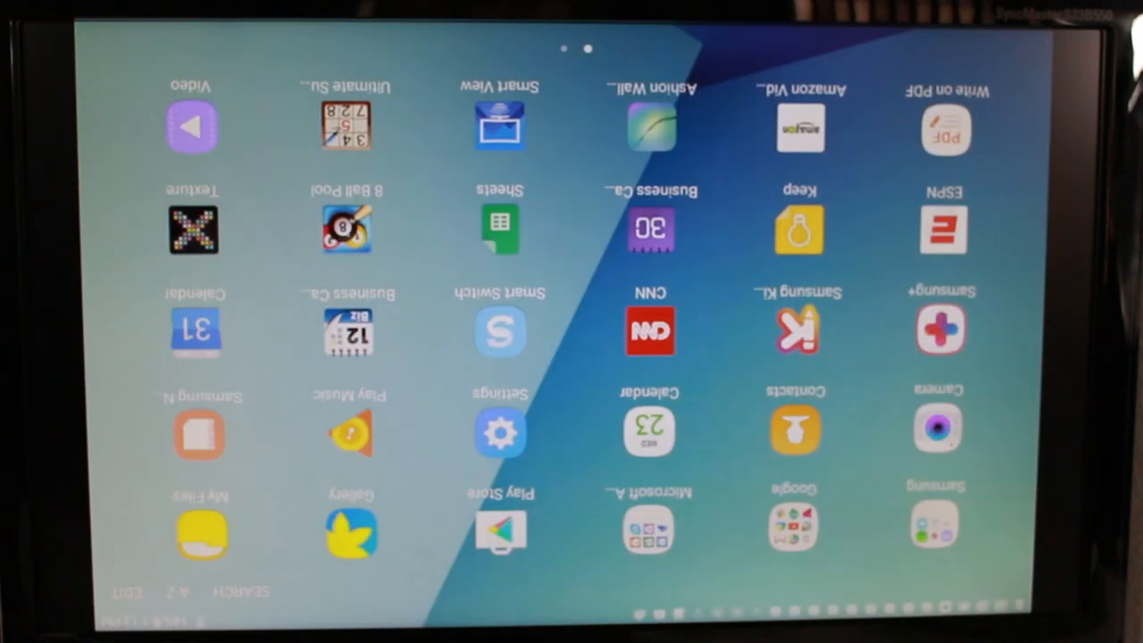
left_click(346, 229)
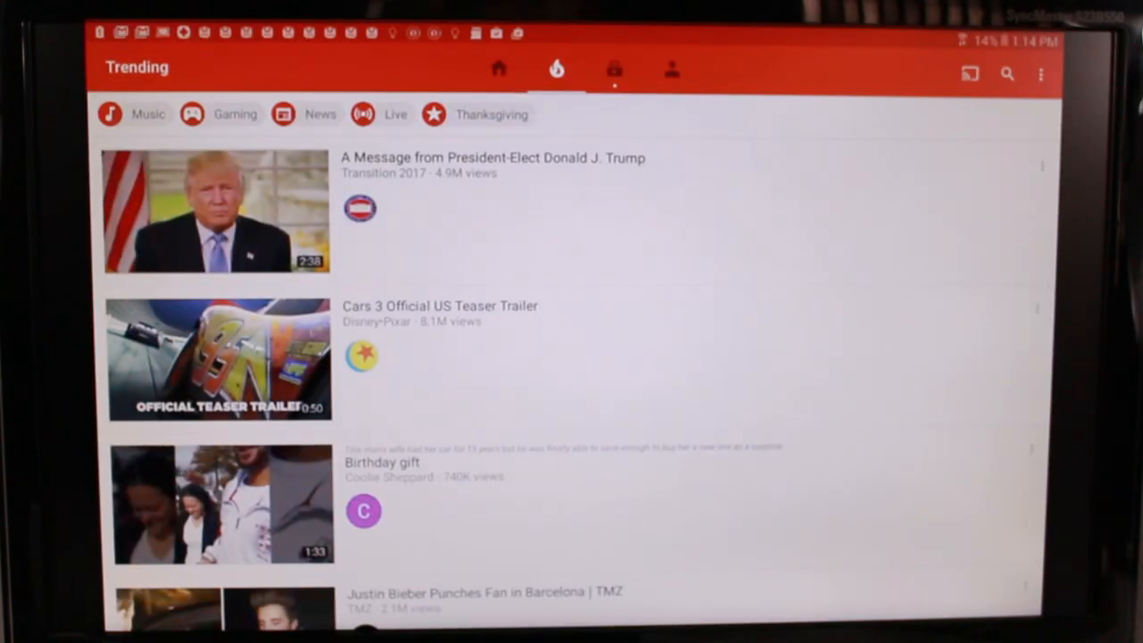
left_click(218, 357)
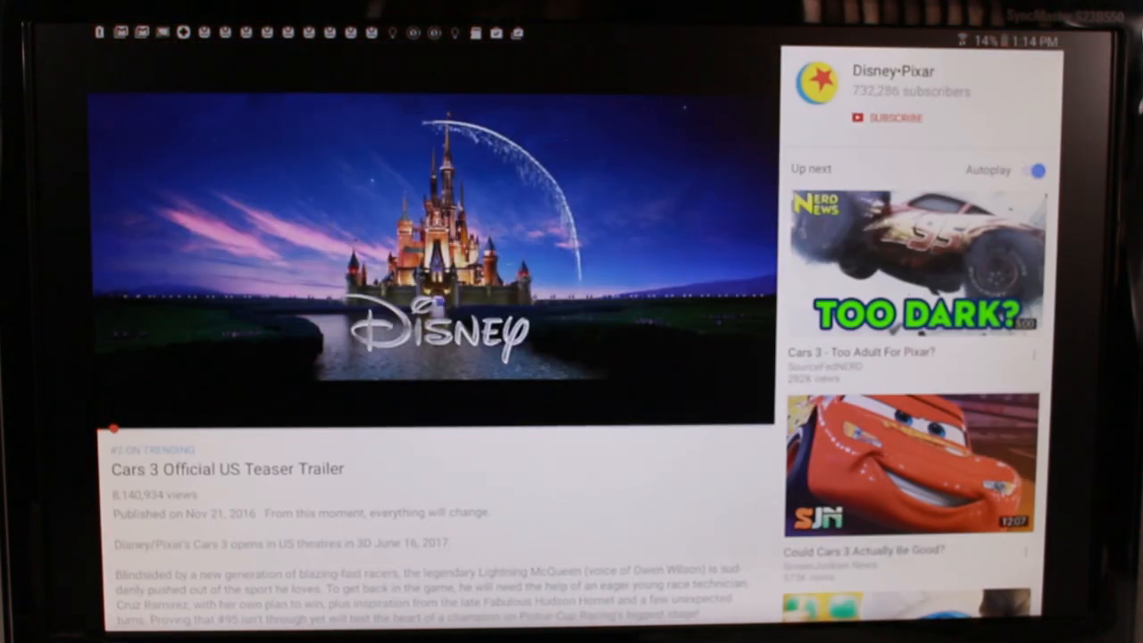
left_click(428, 259)
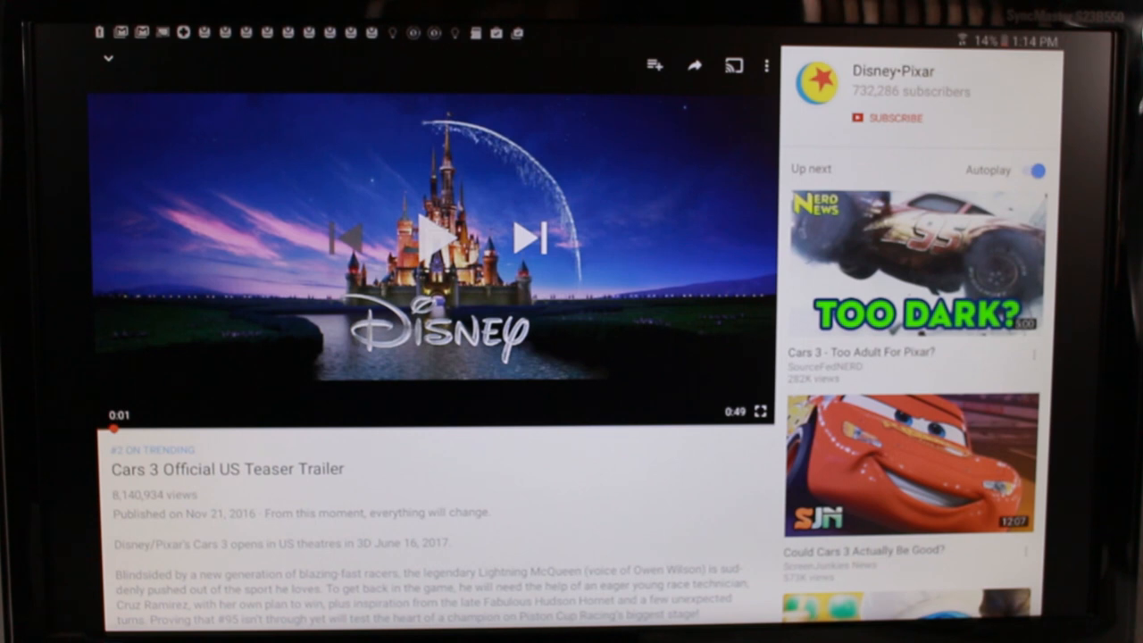